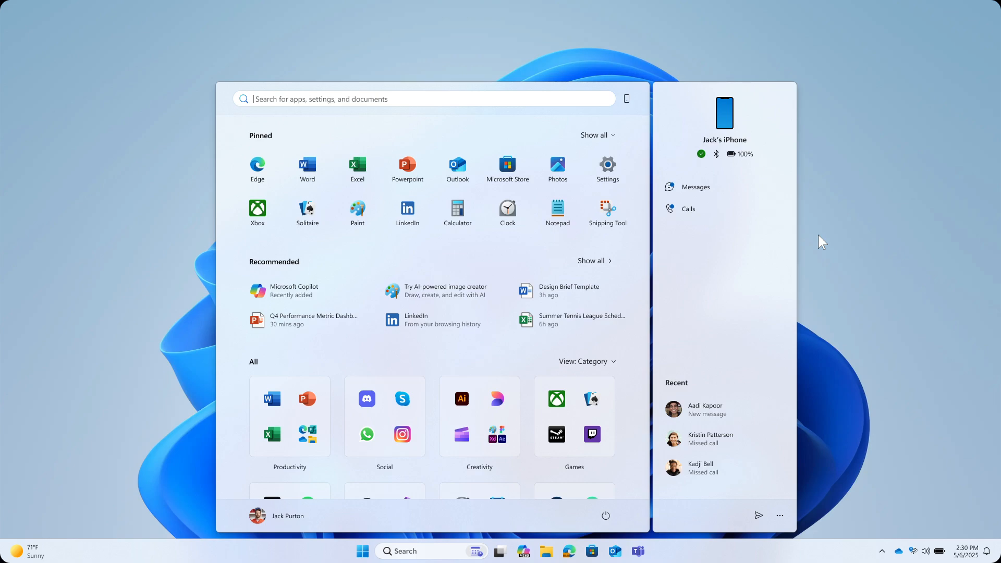
mouse_move(388, 411)
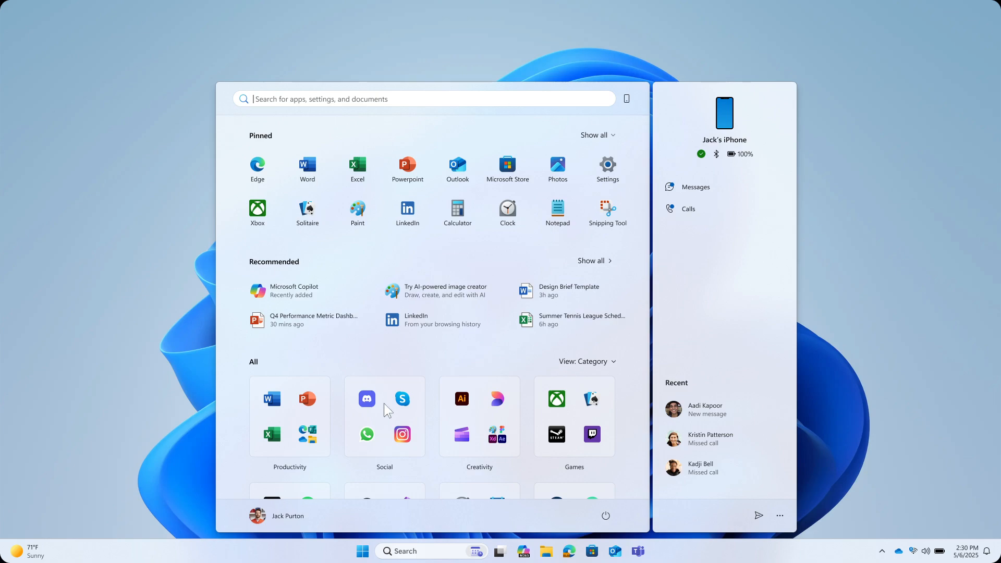
mouse_move(782, 306)
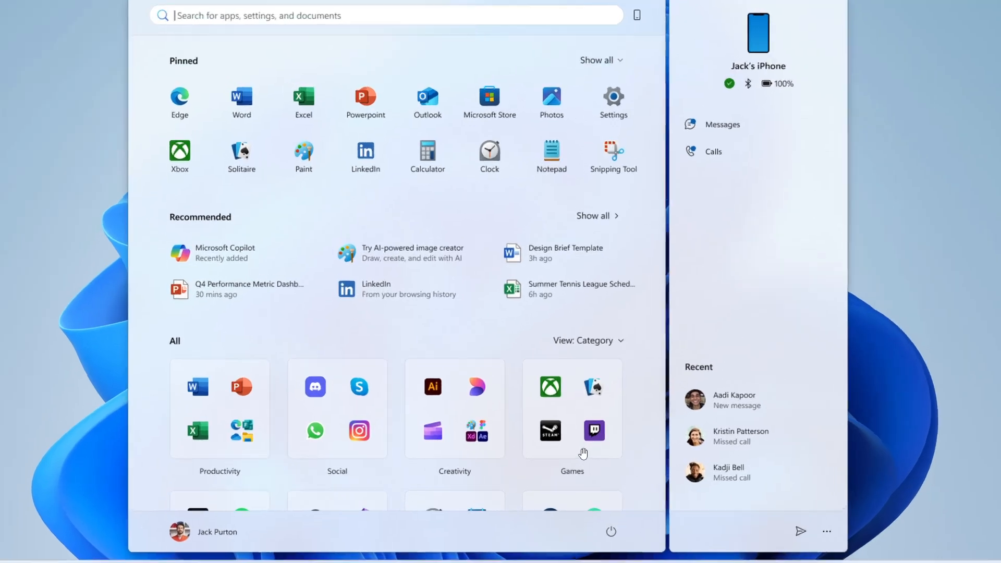
scroll(down, 3)
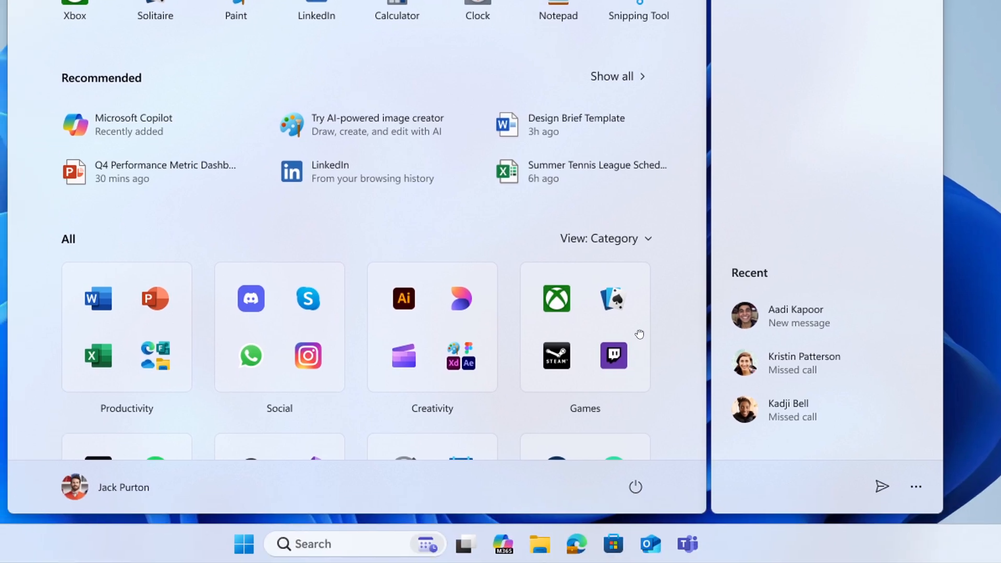
mouse_move(70, 244)
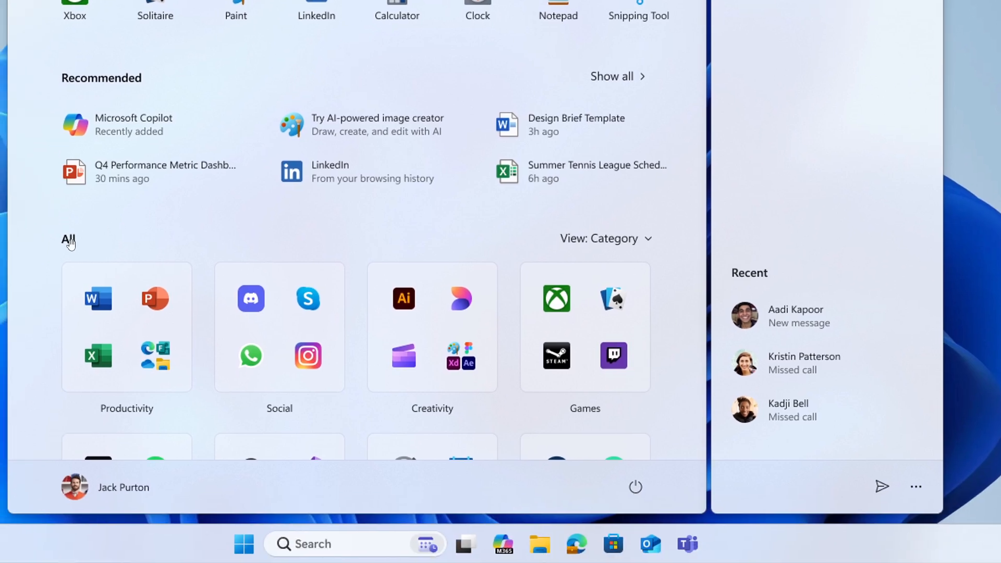
mouse_move(599, 224)
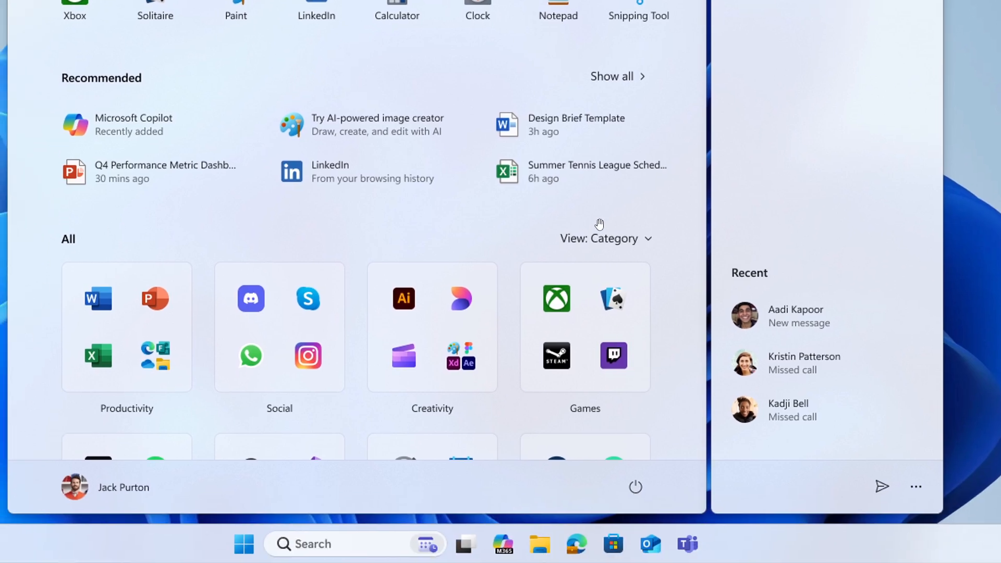
mouse_move(594, 270)
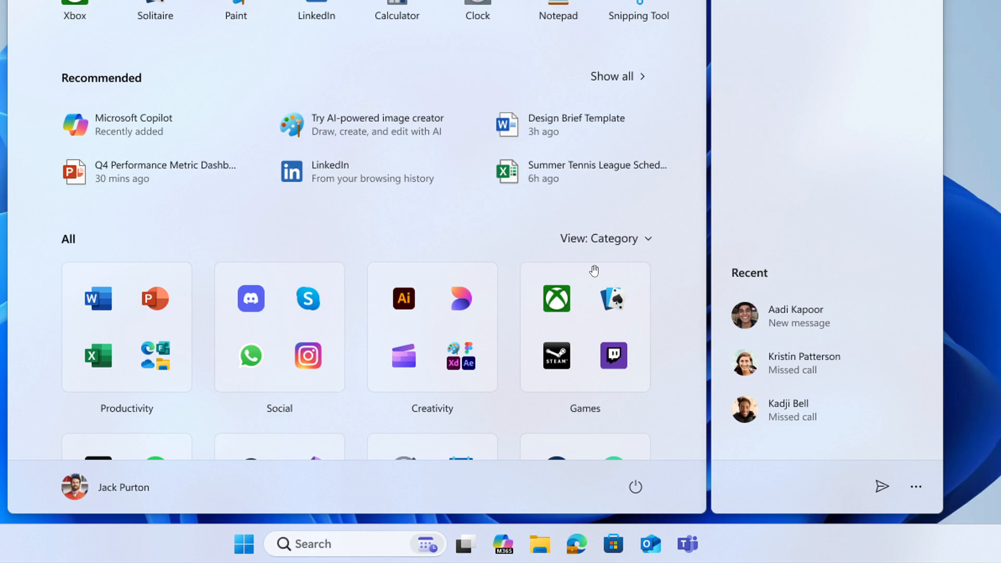
mouse_move(565, 380)
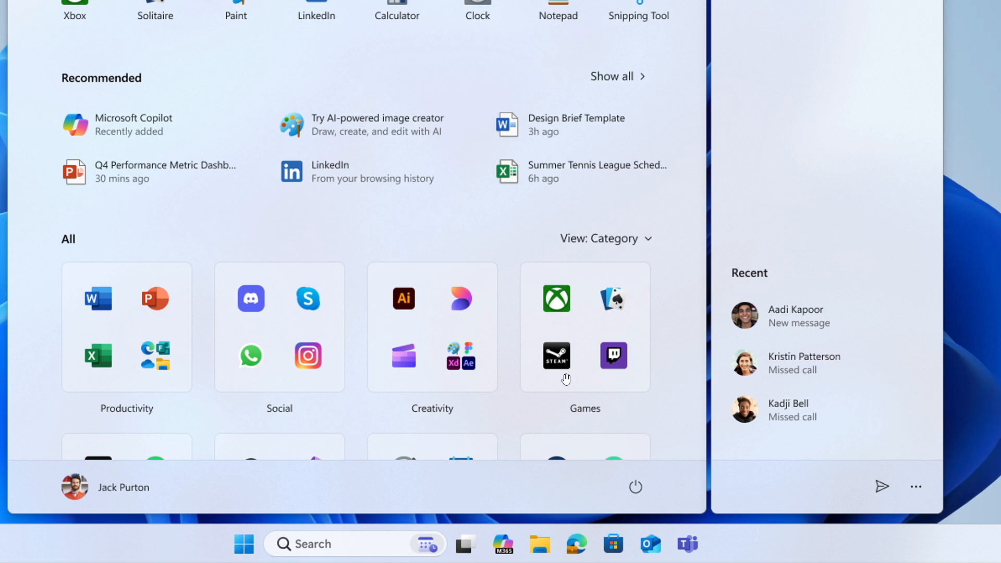
mouse_move(530, 339)
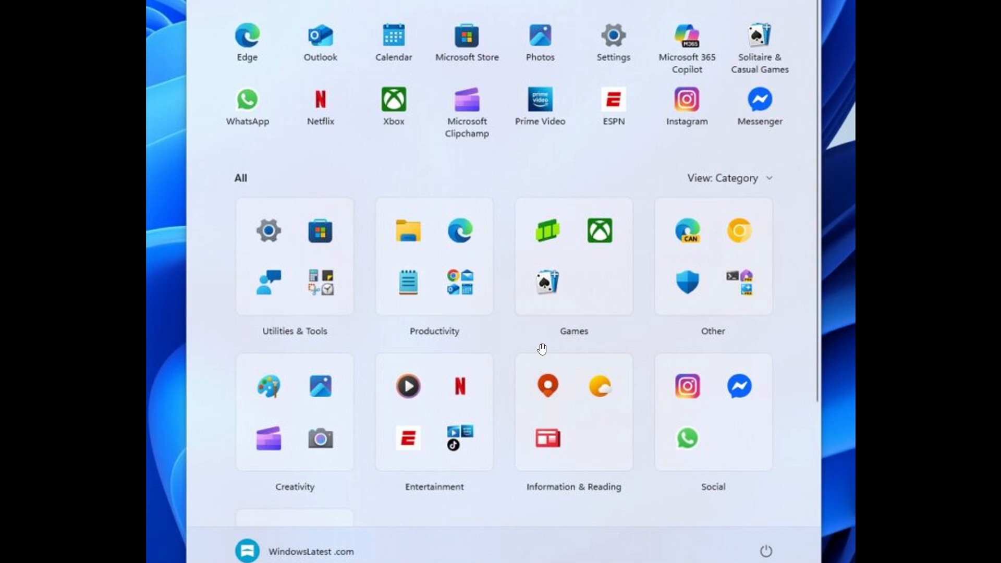
mouse_move(291, 267)
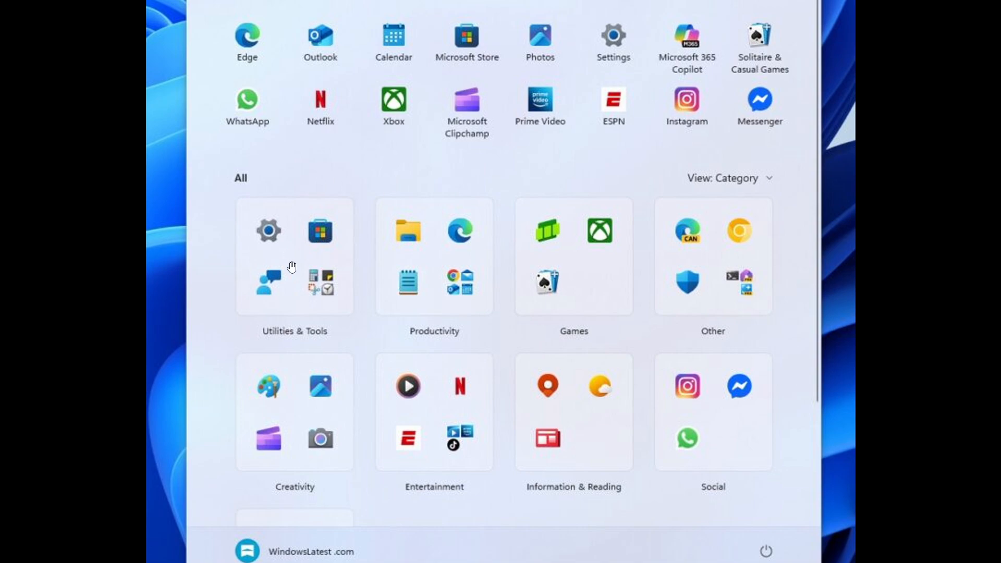
mouse_move(301, 272)
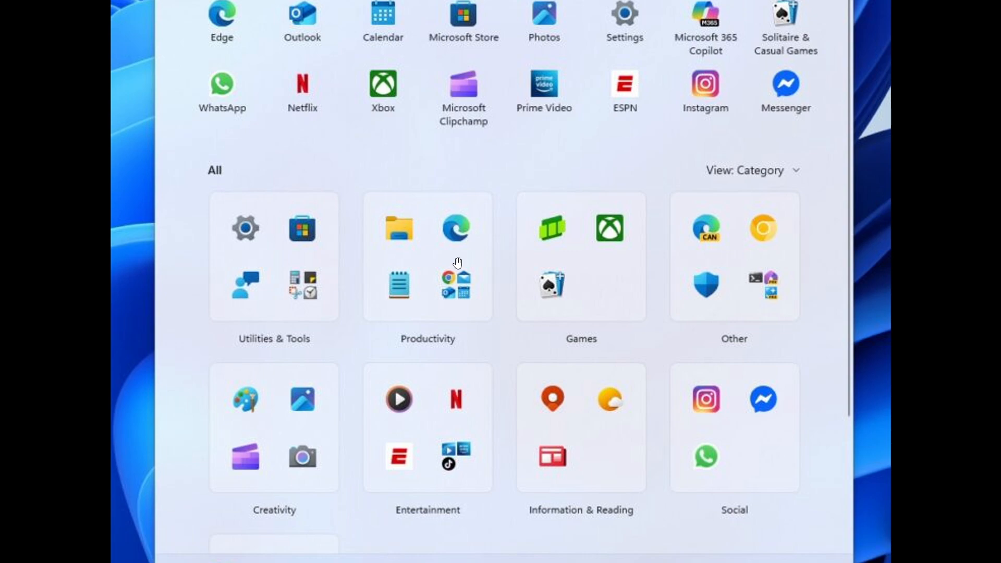
mouse_move(586, 264)
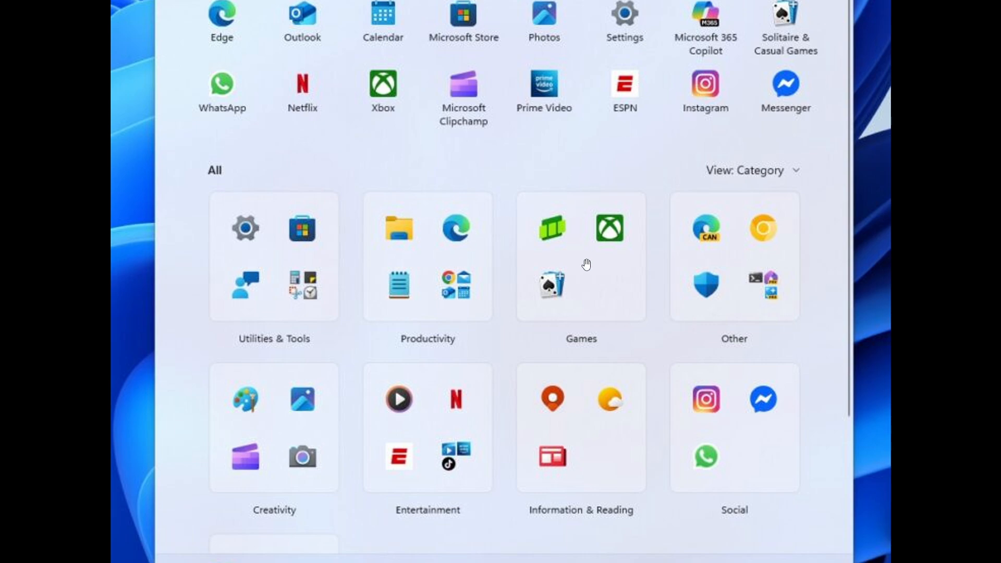
mouse_move(696, 212)
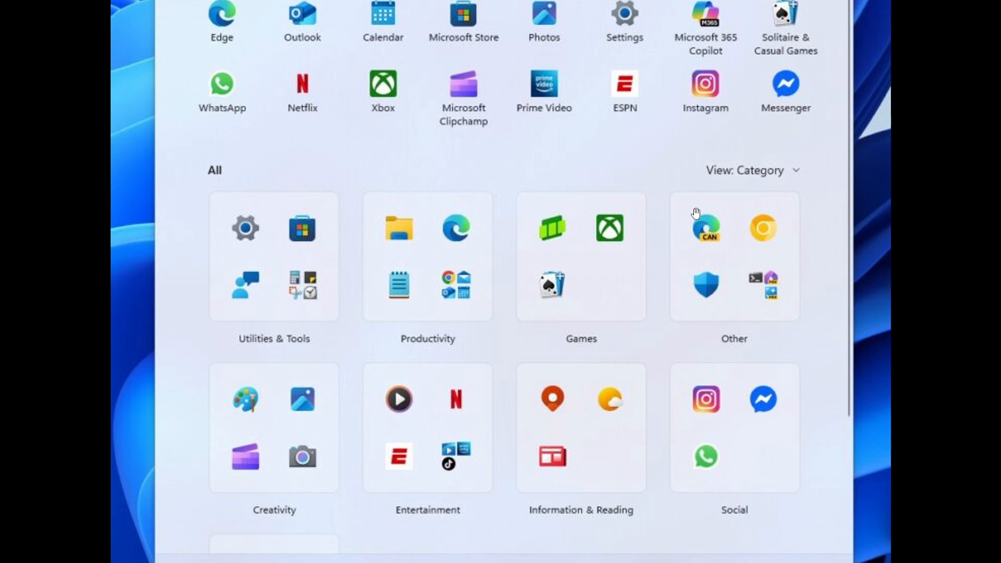
mouse_move(725, 440)
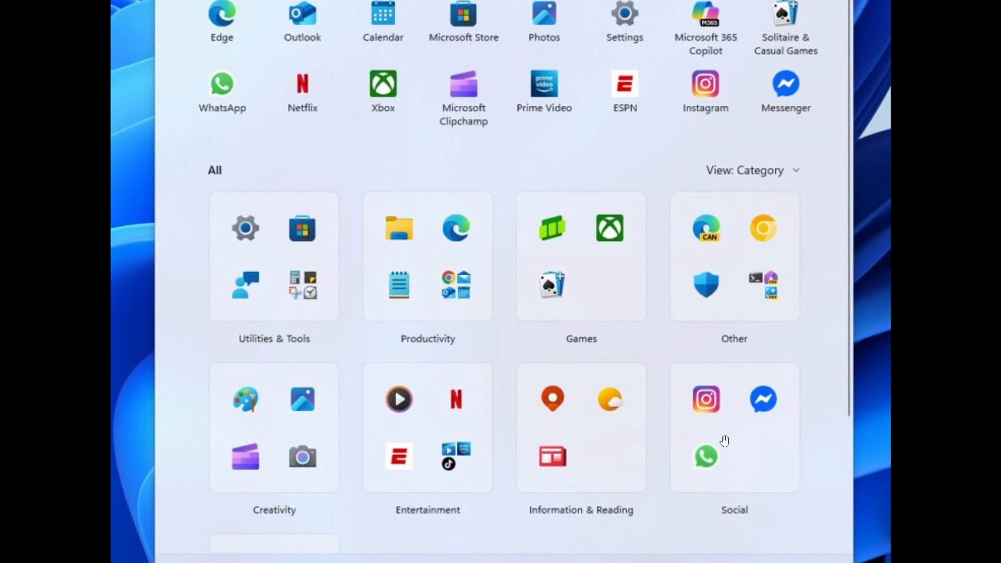
mouse_move(570, 256)
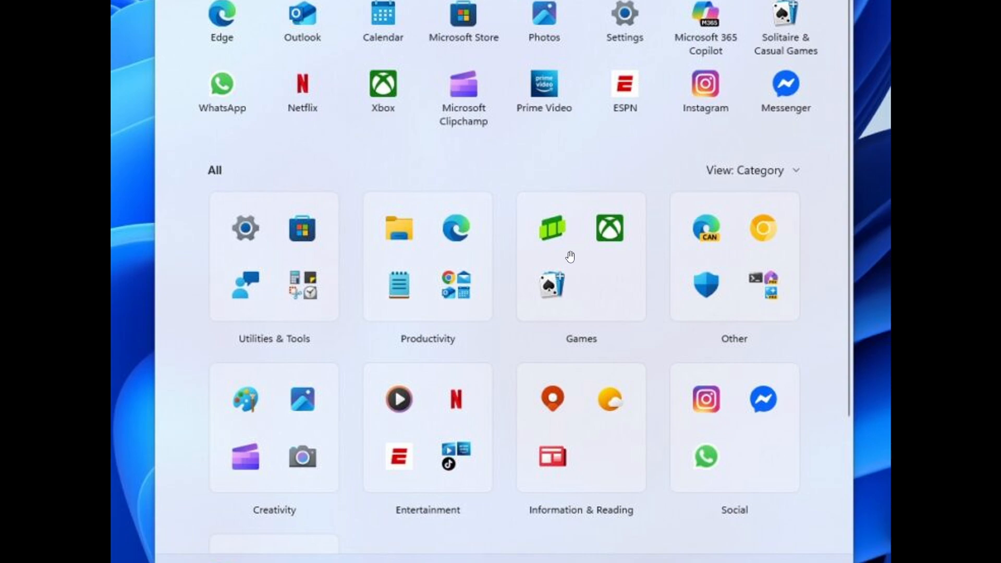
mouse_move(256, 459)
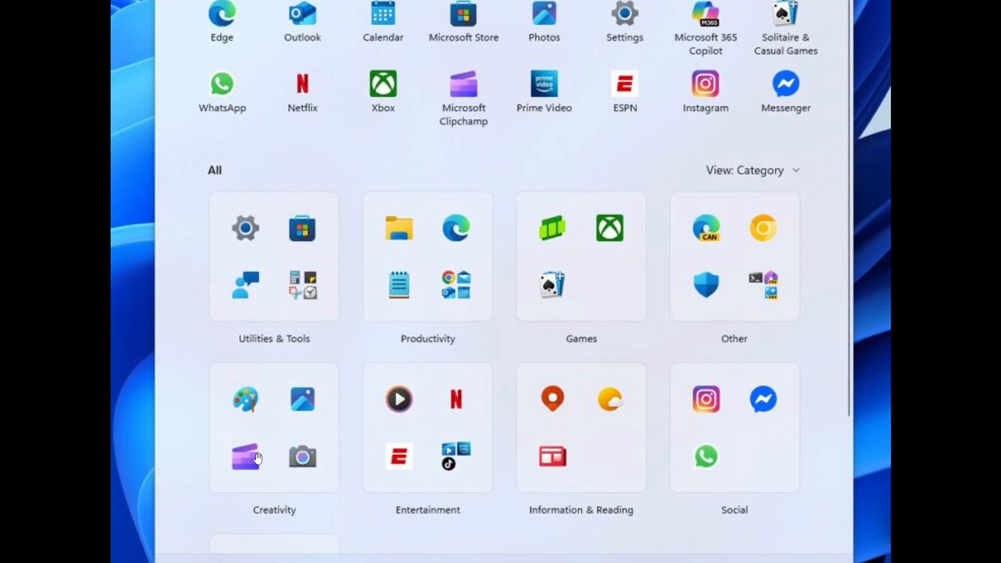
mouse_move(400, 439)
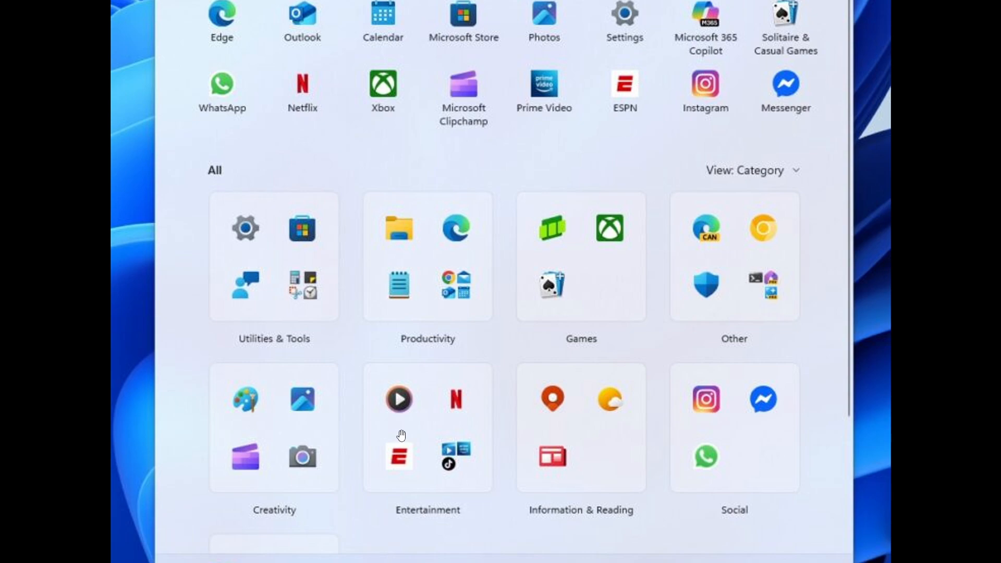
mouse_move(591, 427)
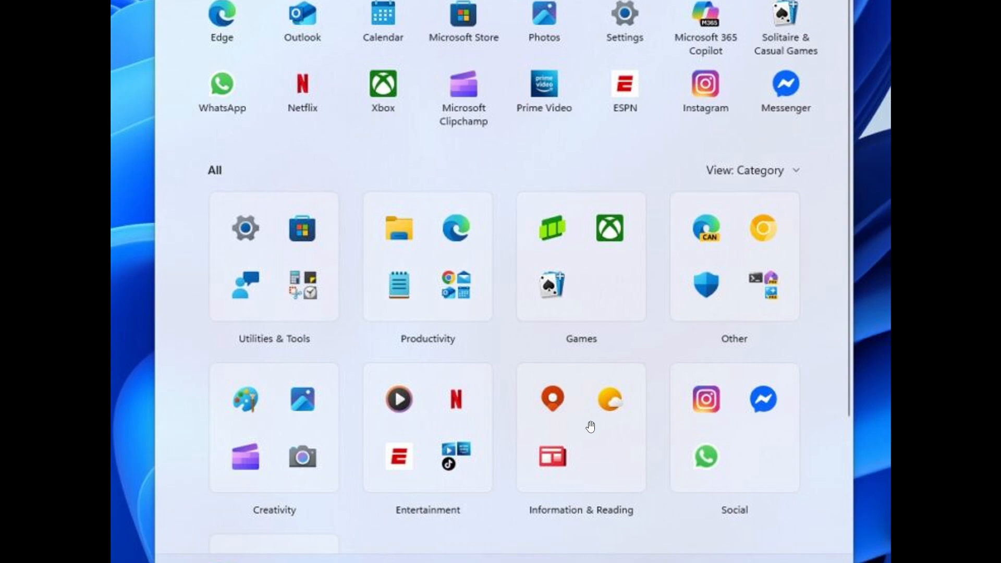
mouse_move(742, 217)
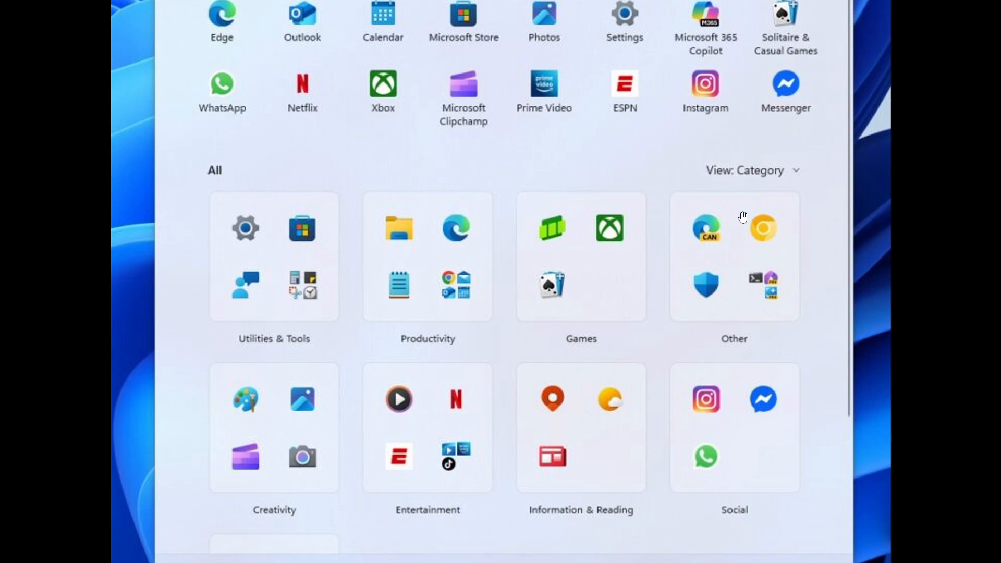
mouse_move(725, 261)
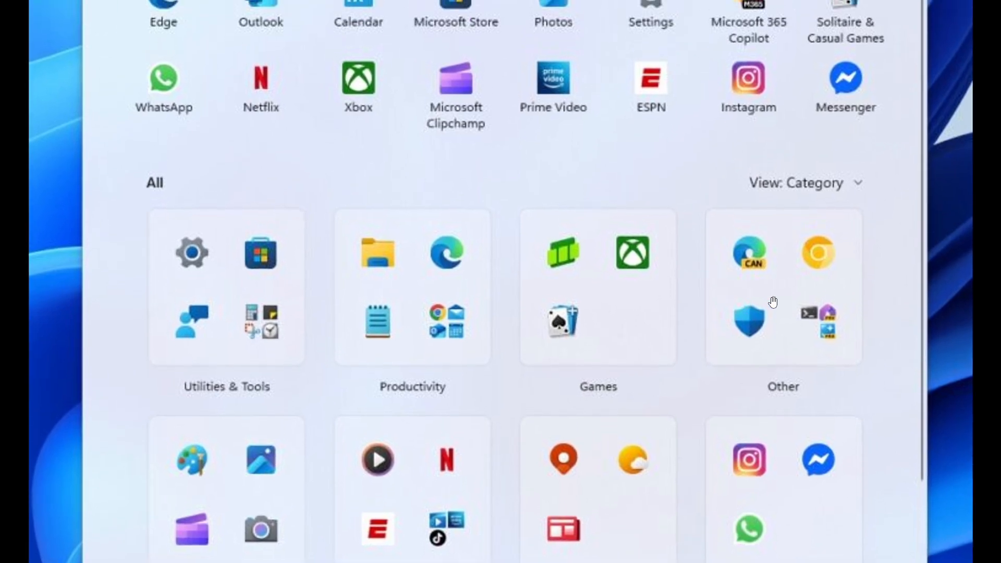
mouse_move(813, 268)
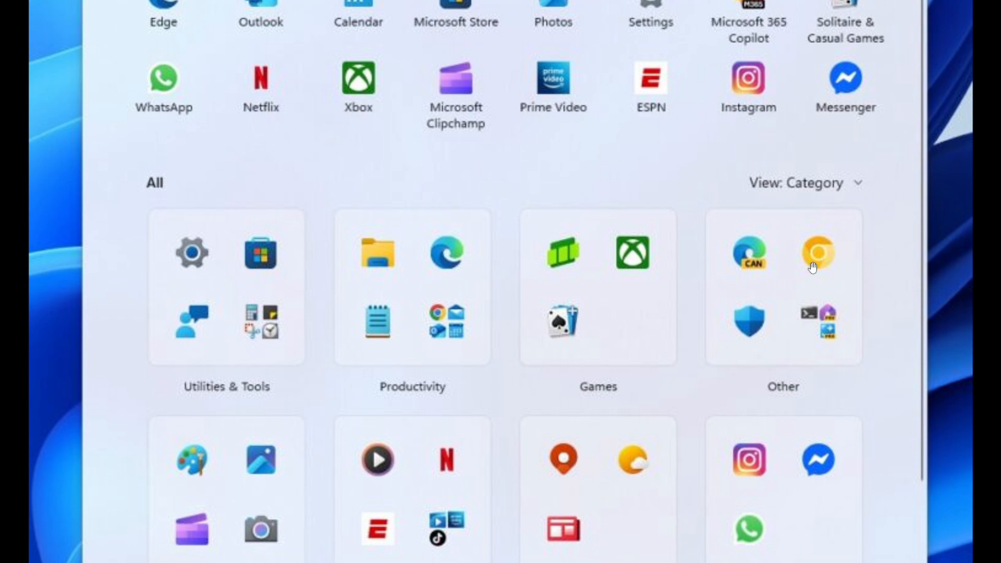
mouse_move(796, 284)
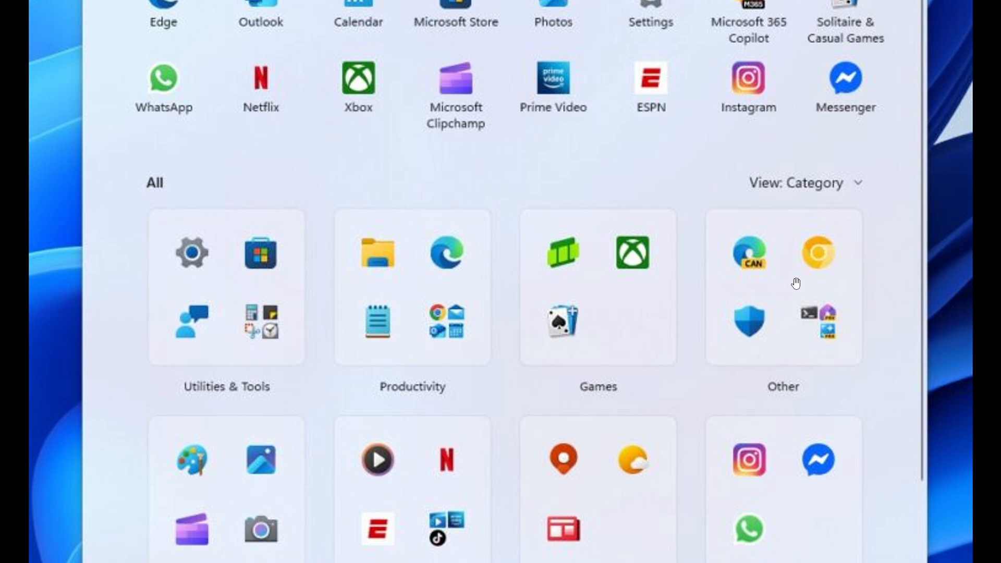
mouse_move(817, 261)
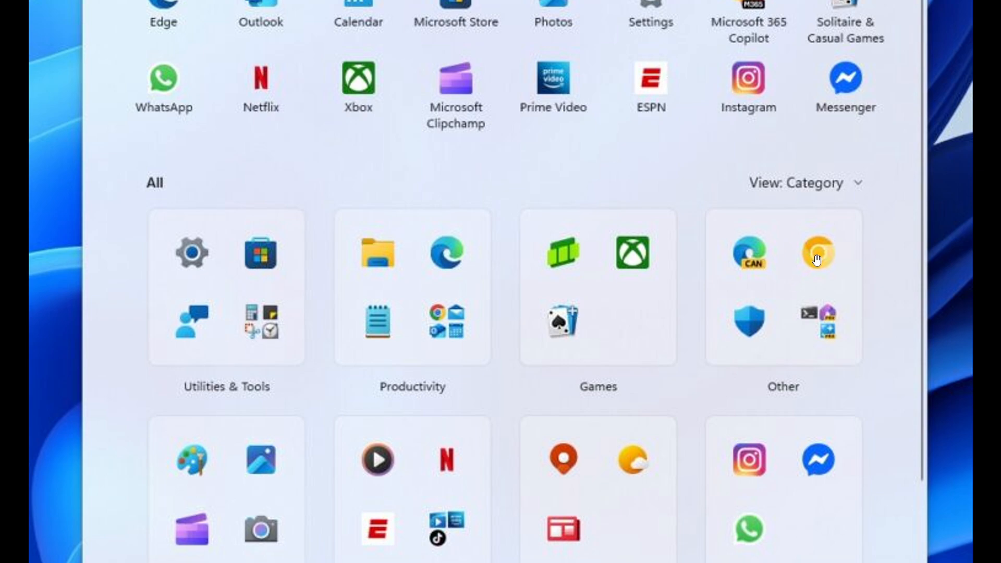
mouse_move(745, 256)
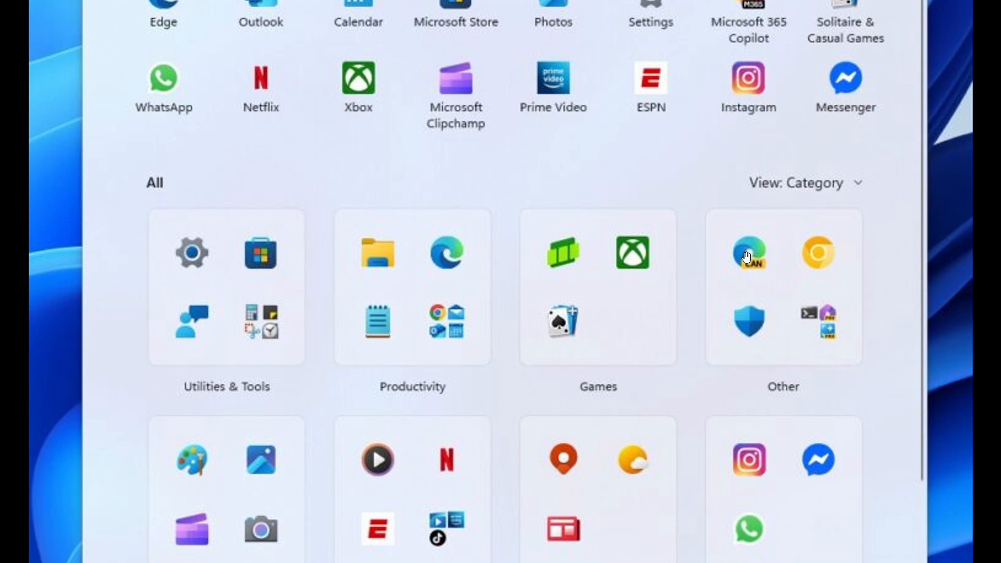
mouse_move(832, 283)
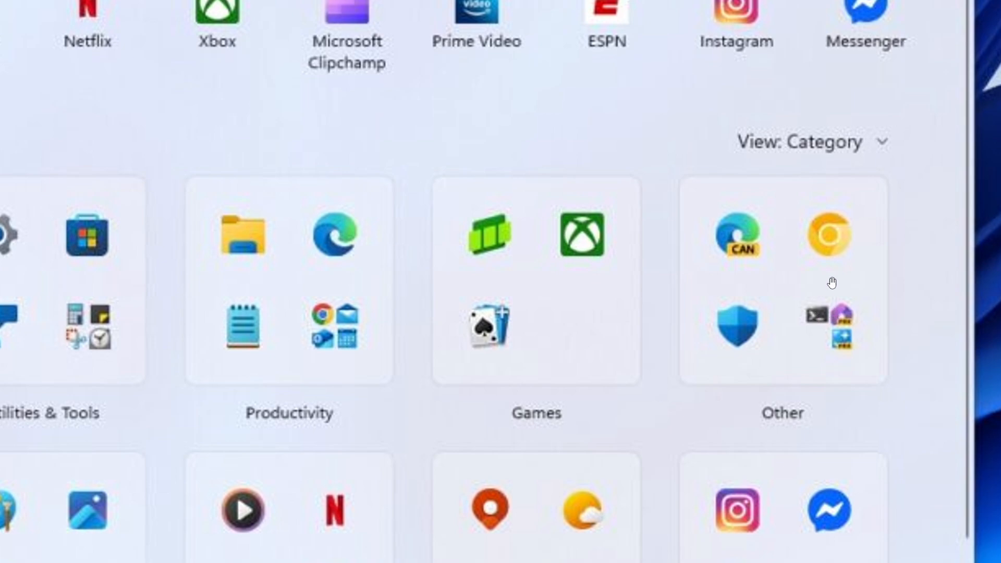
mouse_move(798, 272)
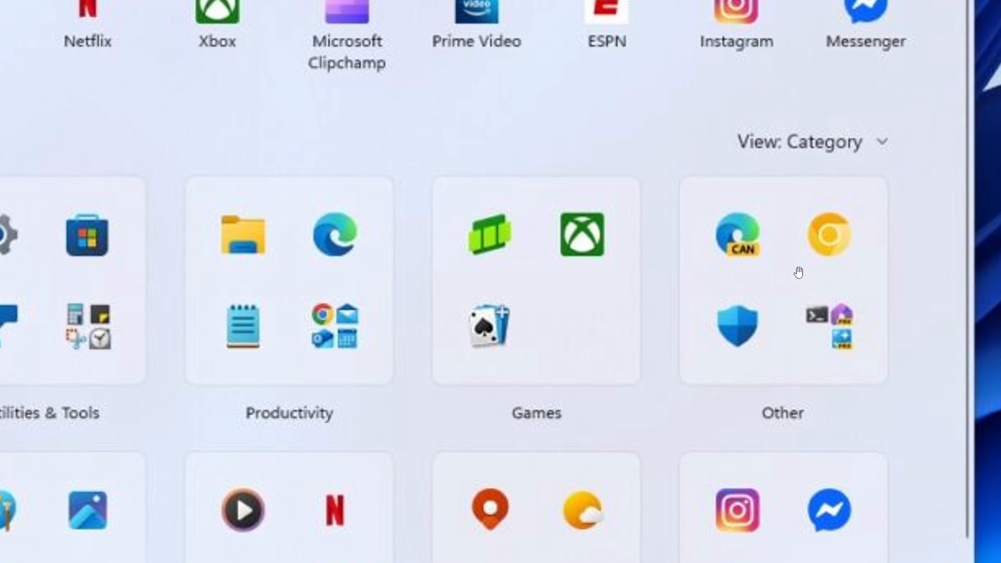
scroll(up, 3)
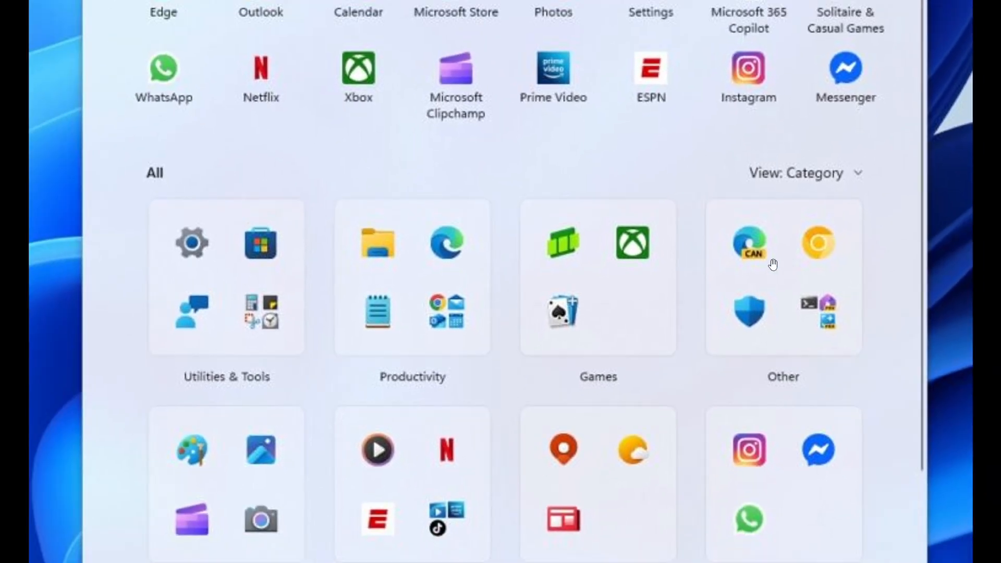
mouse_move(769, 261)
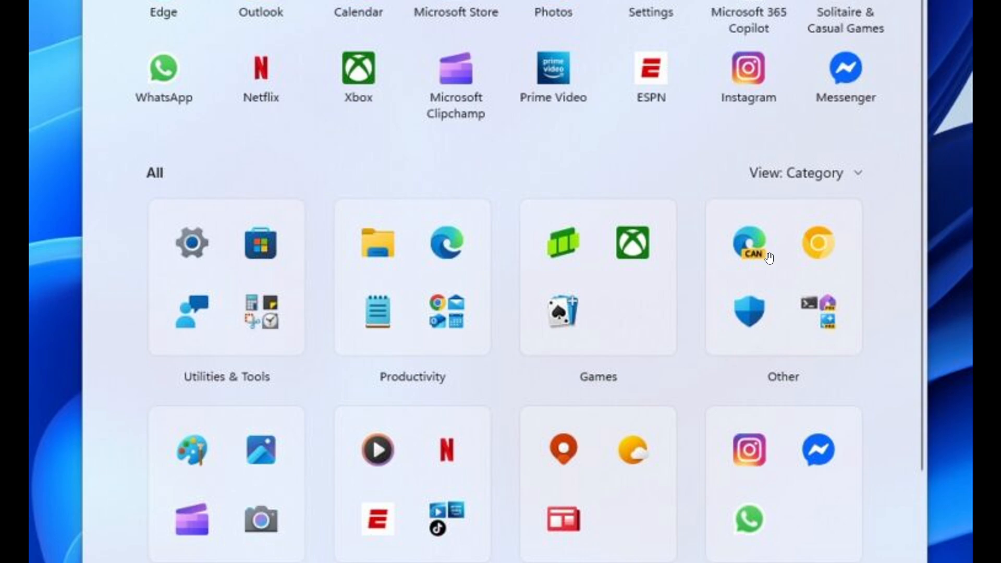
scroll(down, 3)
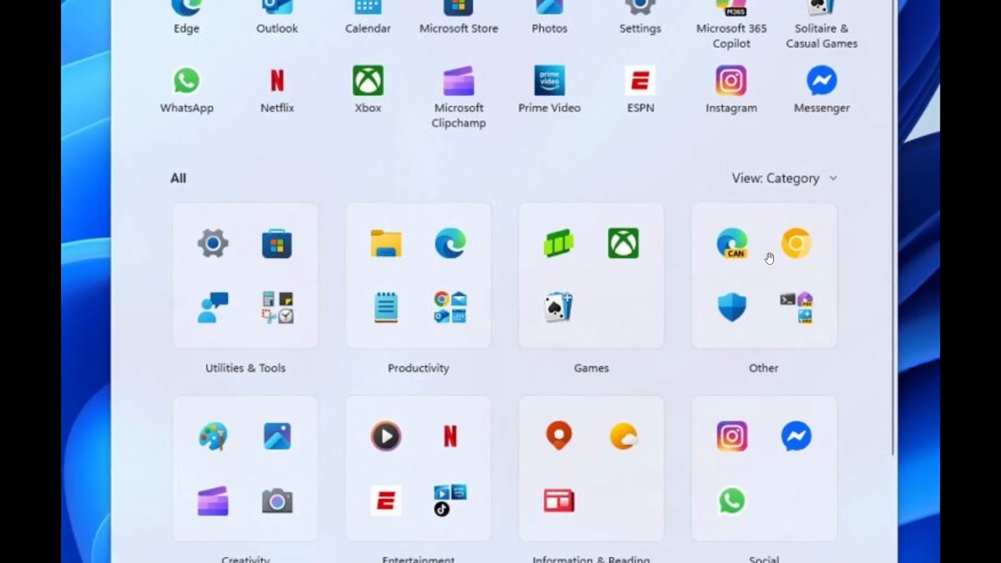
scroll(up, 3)
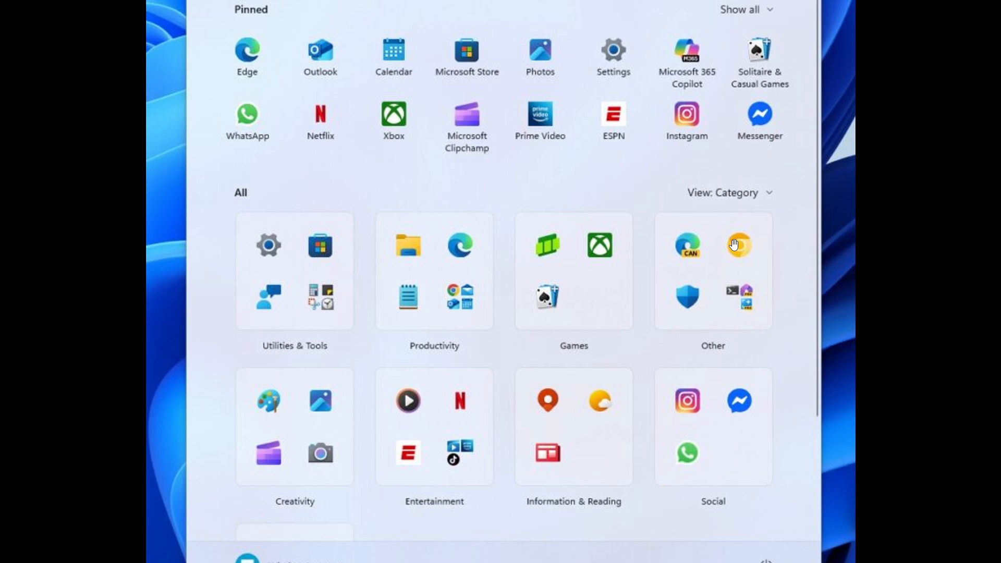
mouse_move(711, 251)
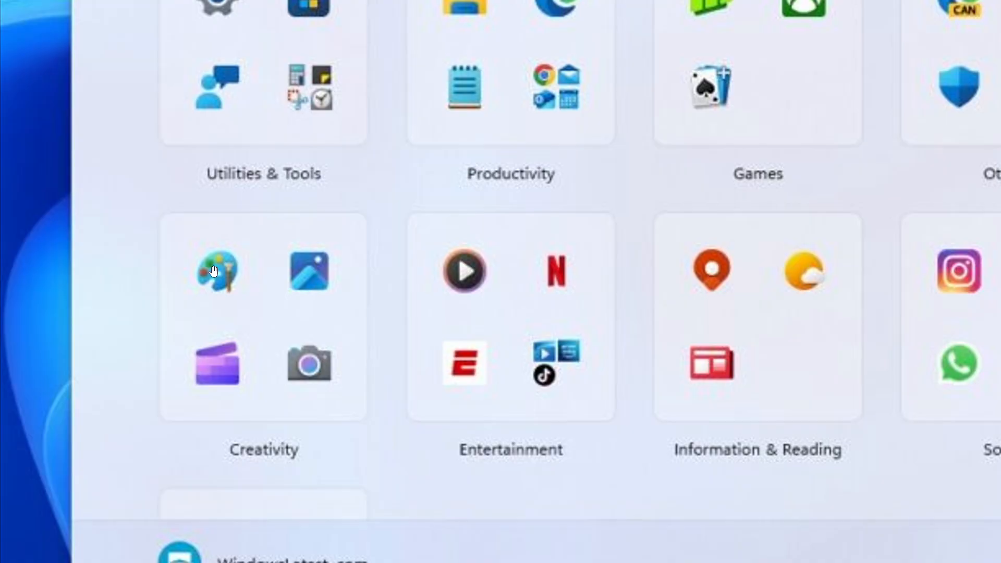
mouse_move(310, 274)
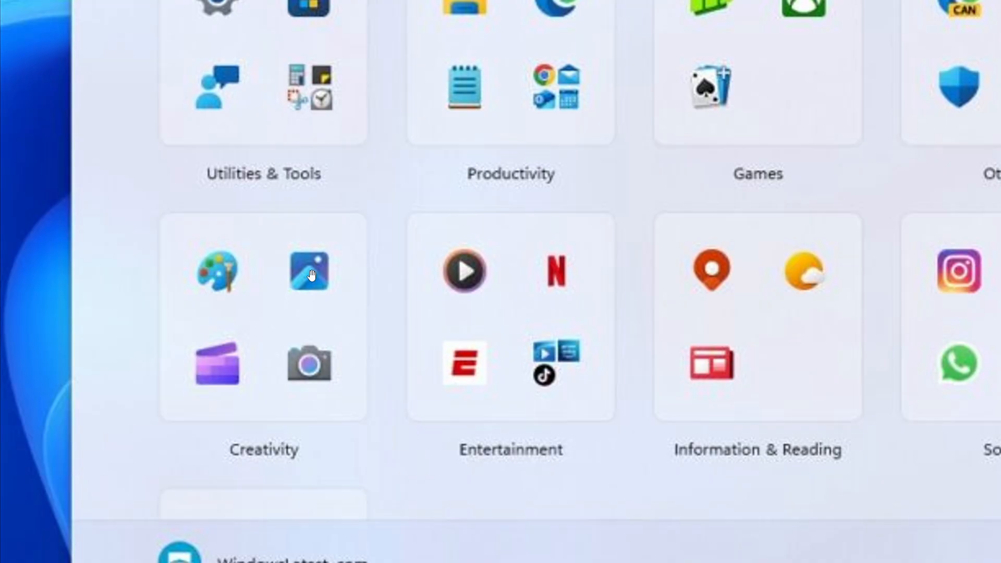
mouse_move(344, 369)
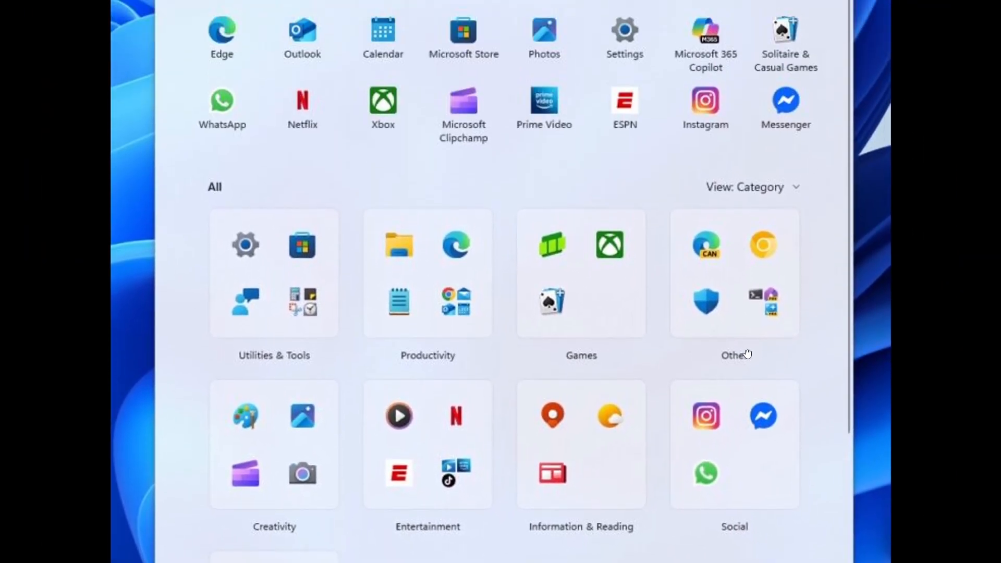
mouse_move(760, 263)
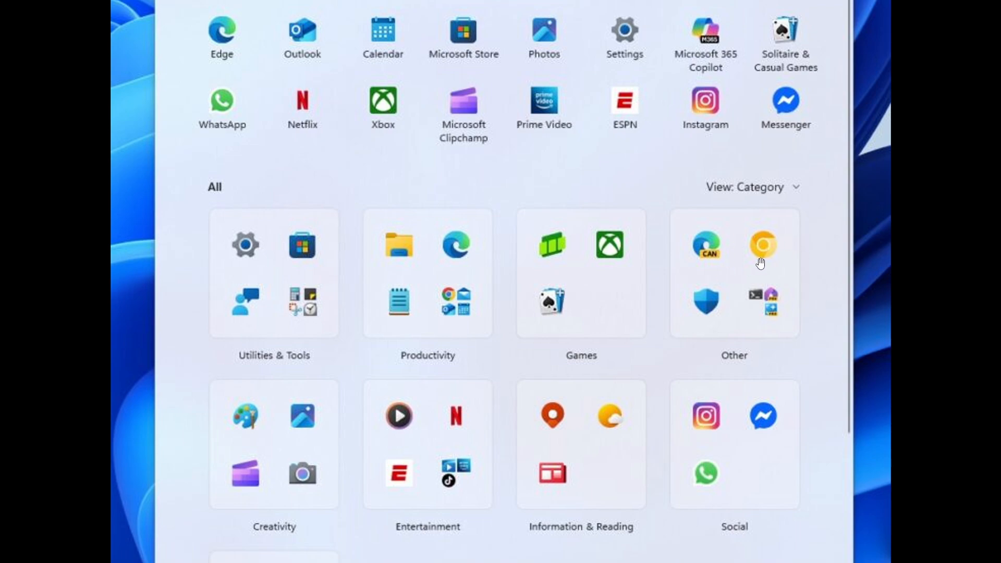
mouse_move(734, 253)
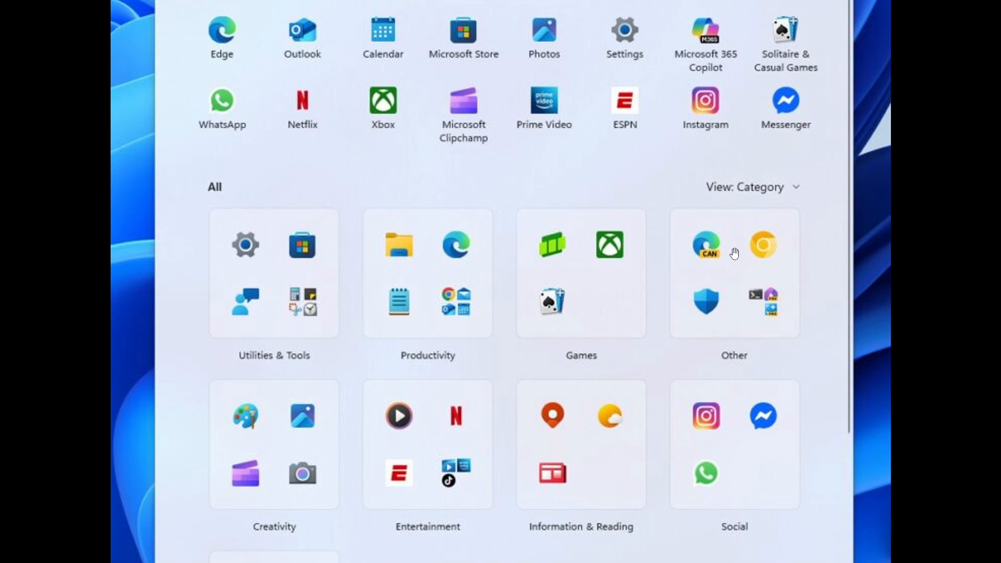
mouse_move(730, 297)
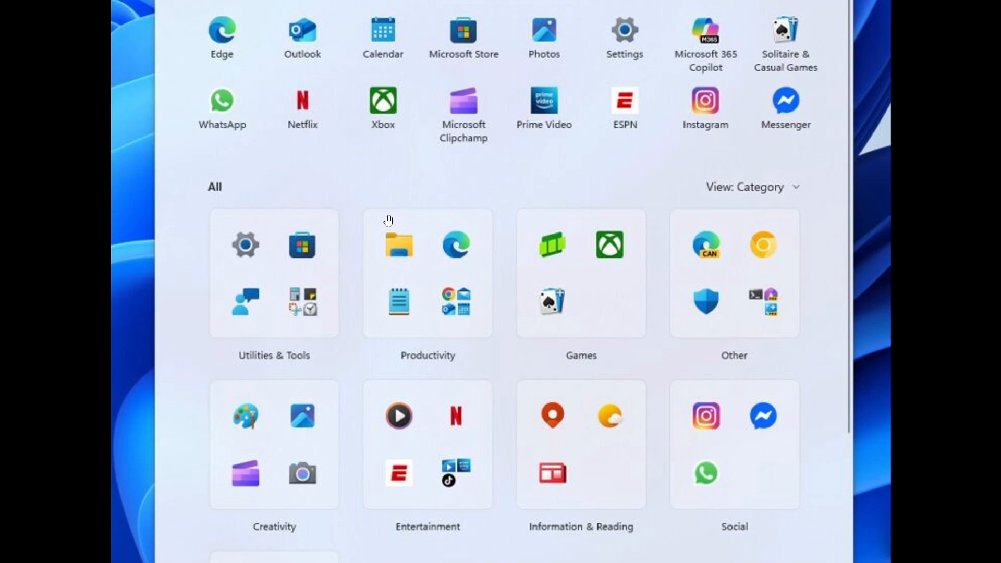
mouse_move(755, 284)
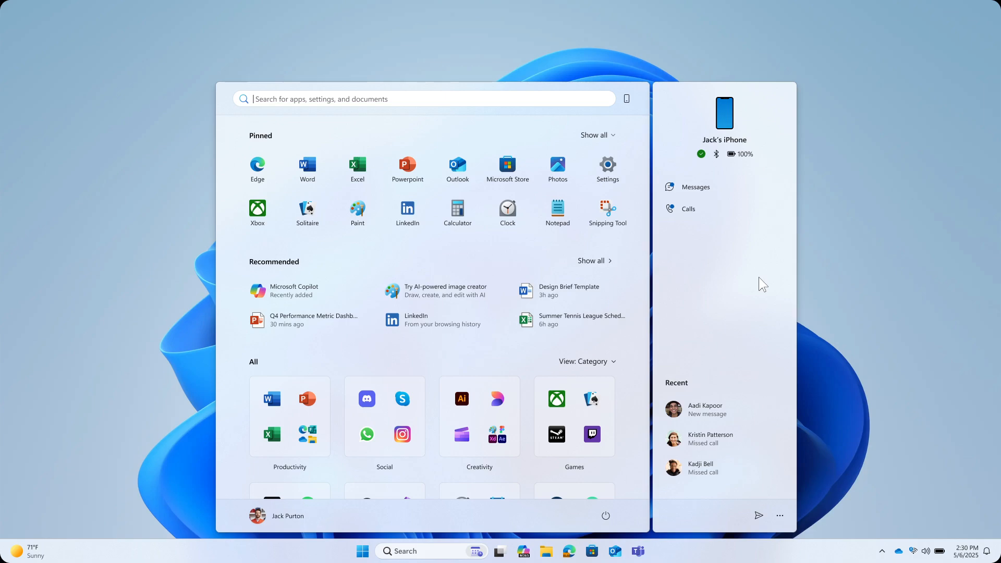
mouse_move(718, 310)
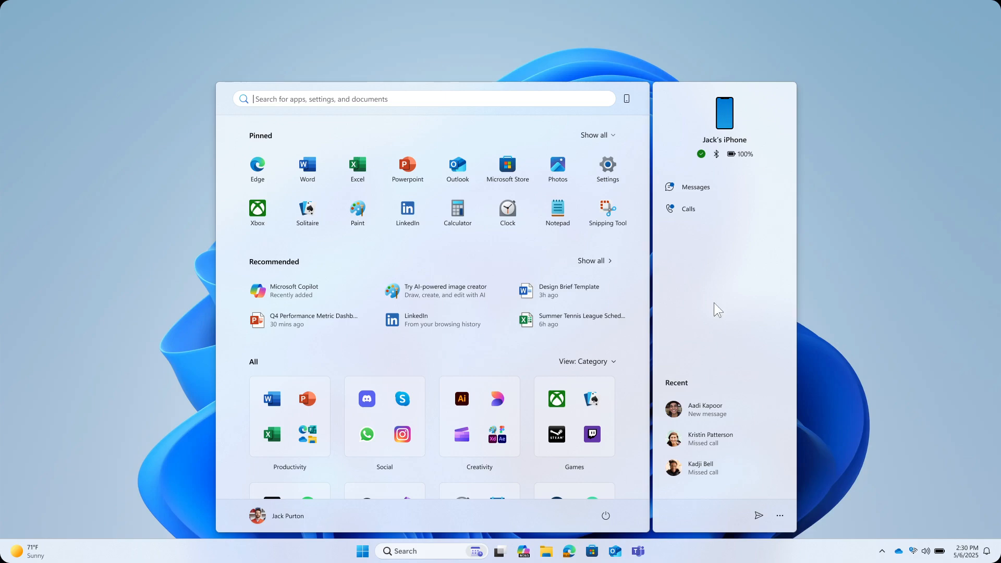
mouse_move(730, 294)
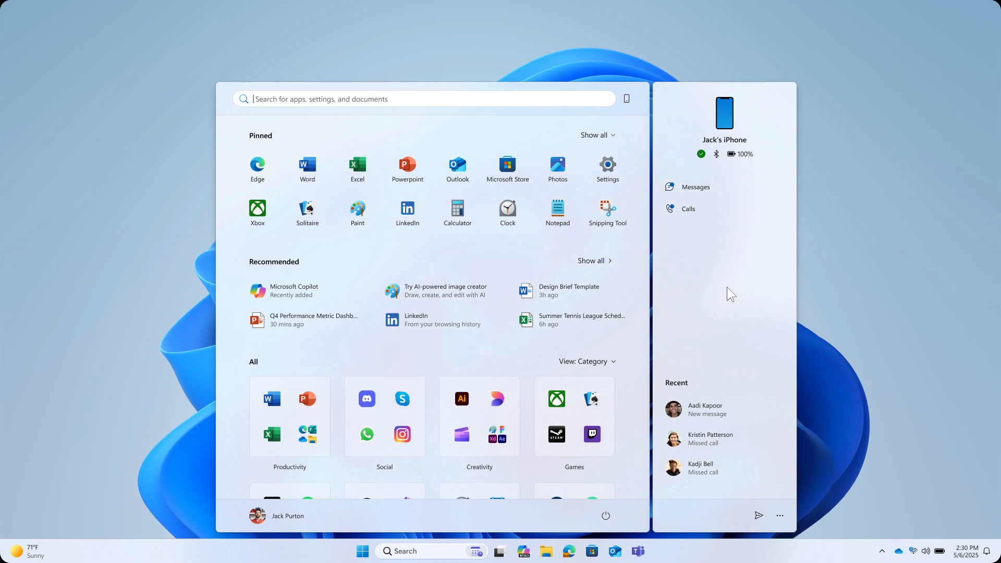
mouse_move(619, 141)
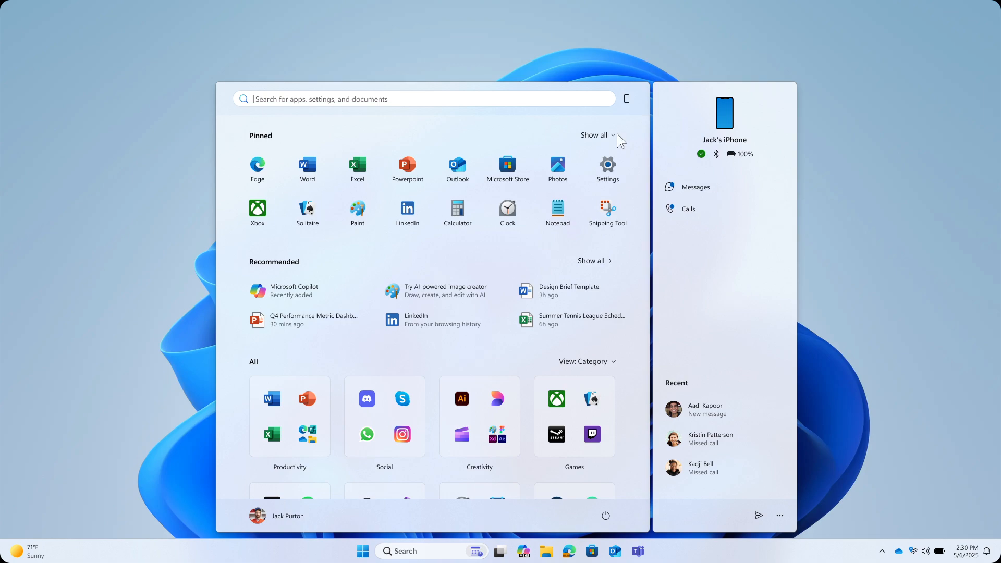
mouse_move(767, 270)
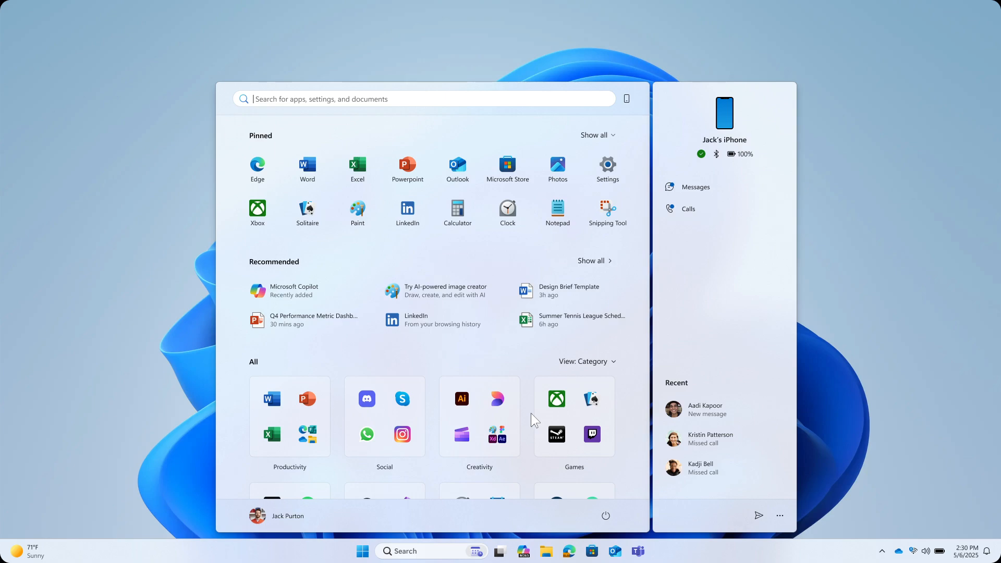
mouse_move(661, 98)
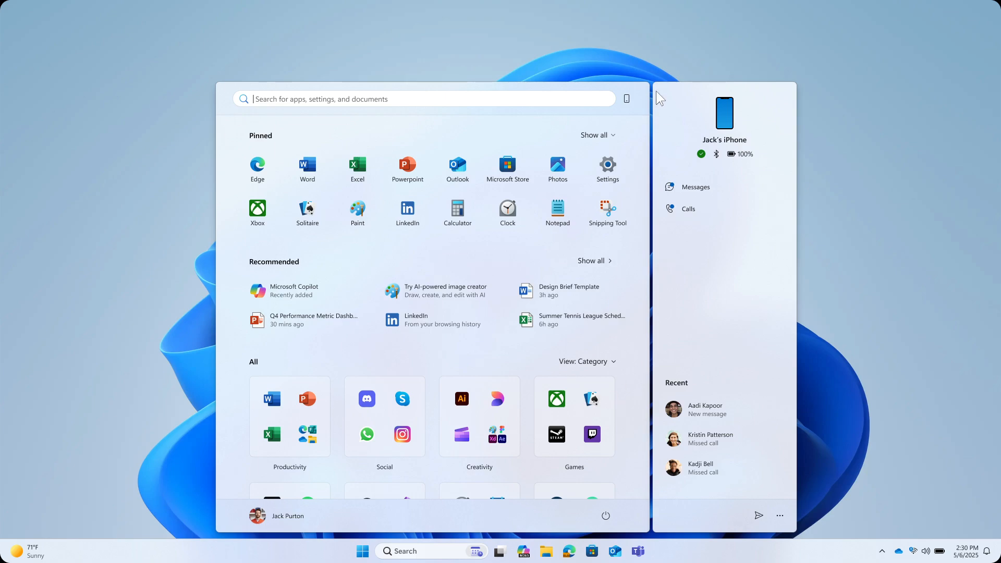
mouse_move(234, 84)
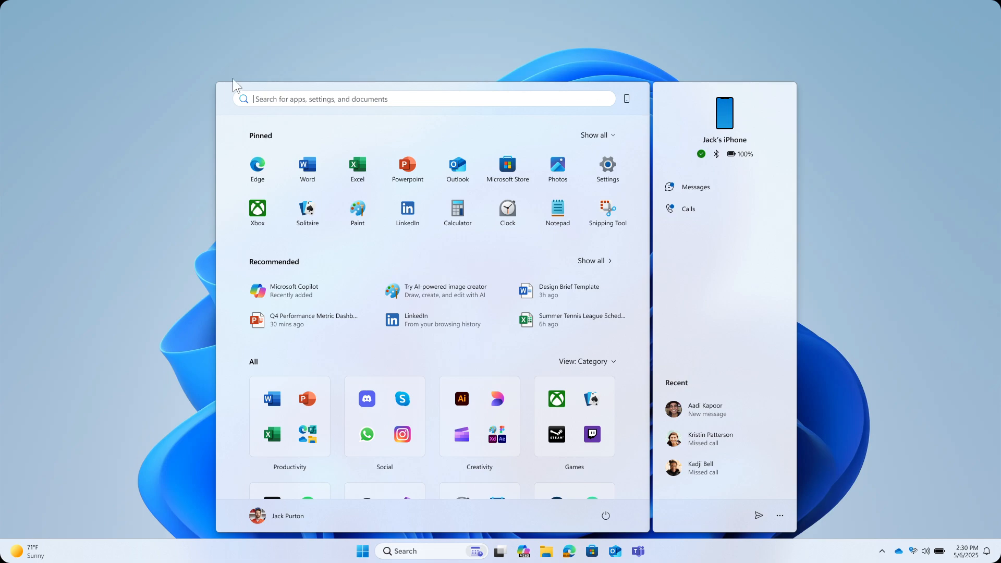
mouse_move(217, 445)
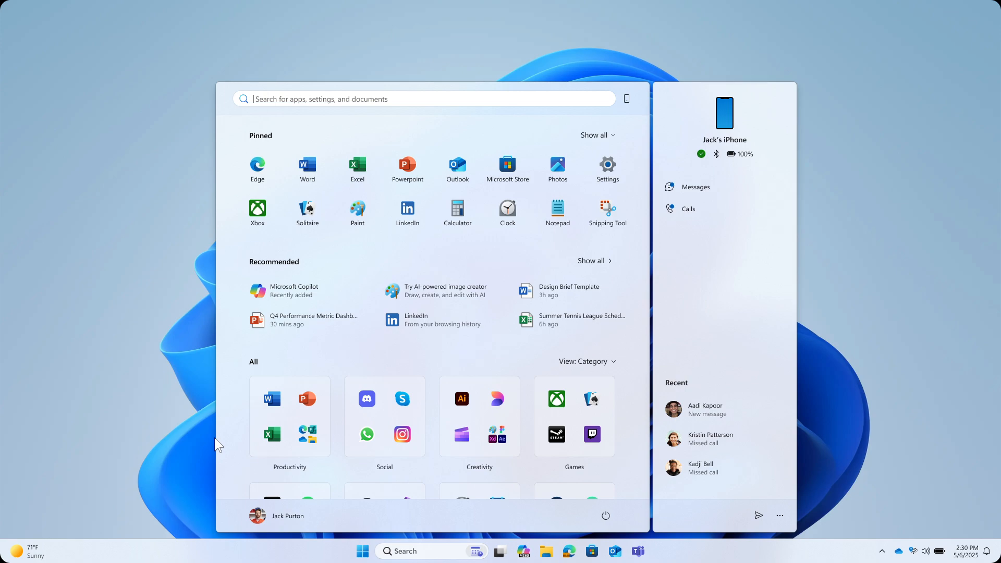
mouse_move(255, 146)
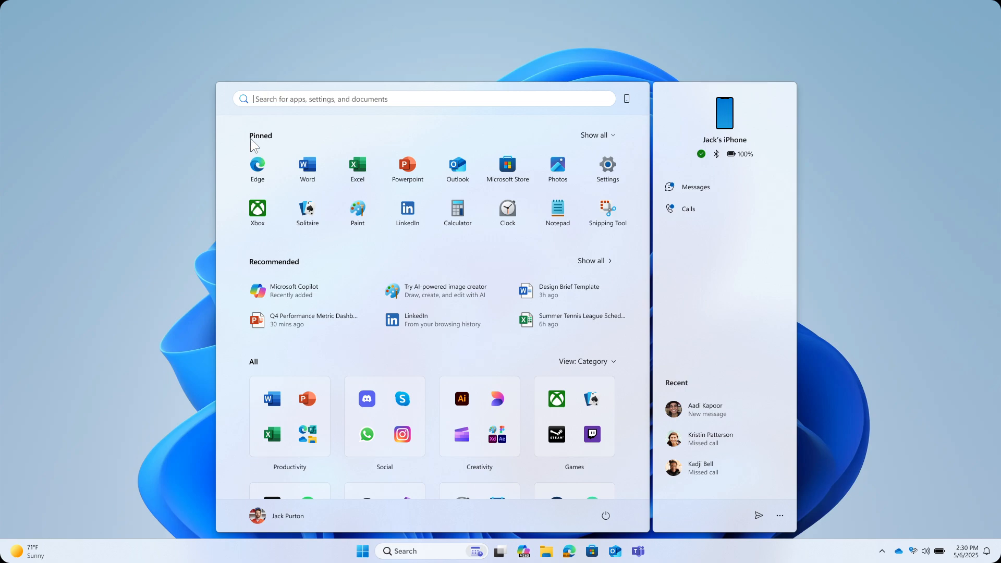
mouse_move(426, 183)
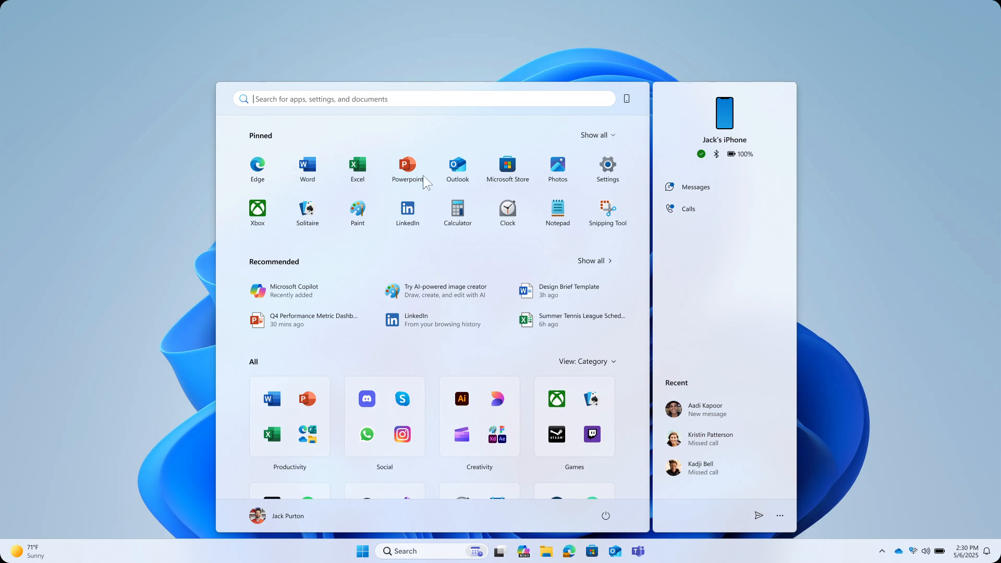
mouse_move(607, 208)
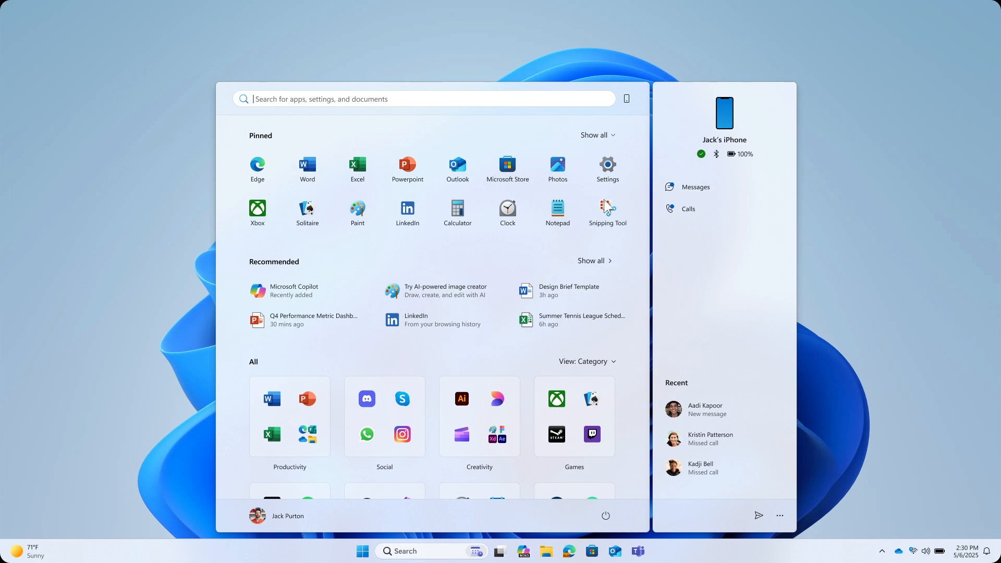
mouse_move(377, 127)
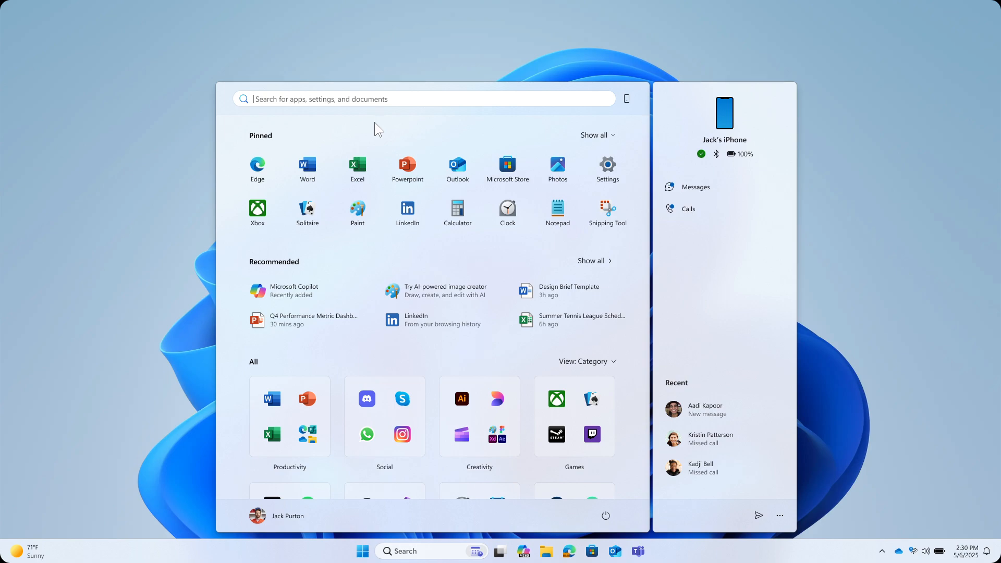
mouse_move(612, 168)
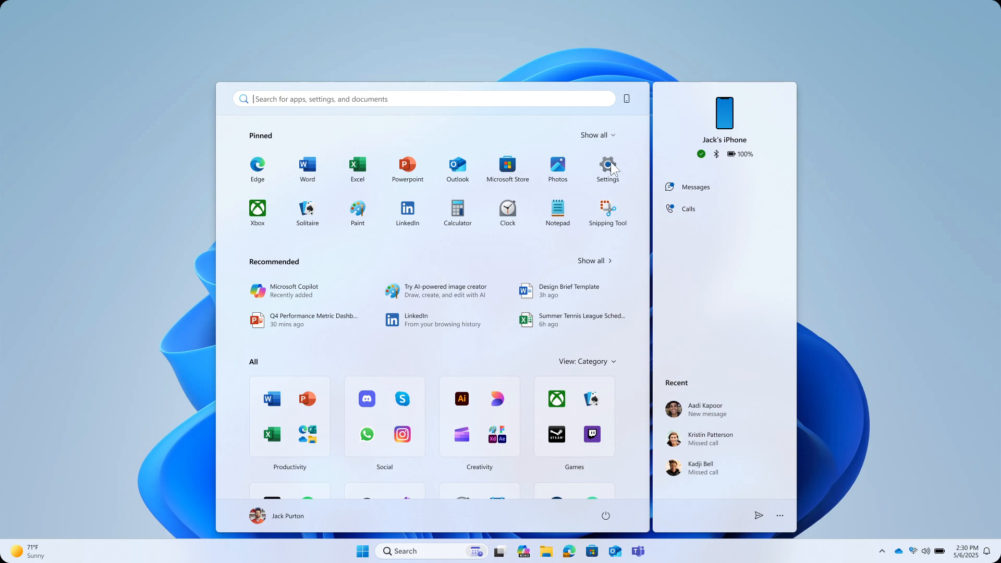
mouse_move(267, 138)
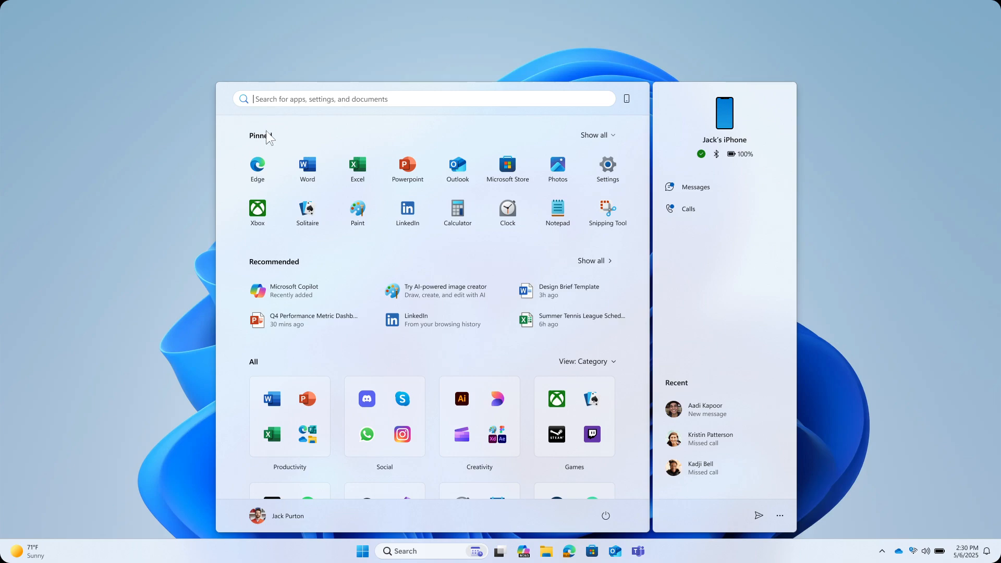
mouse_move(475, 154)
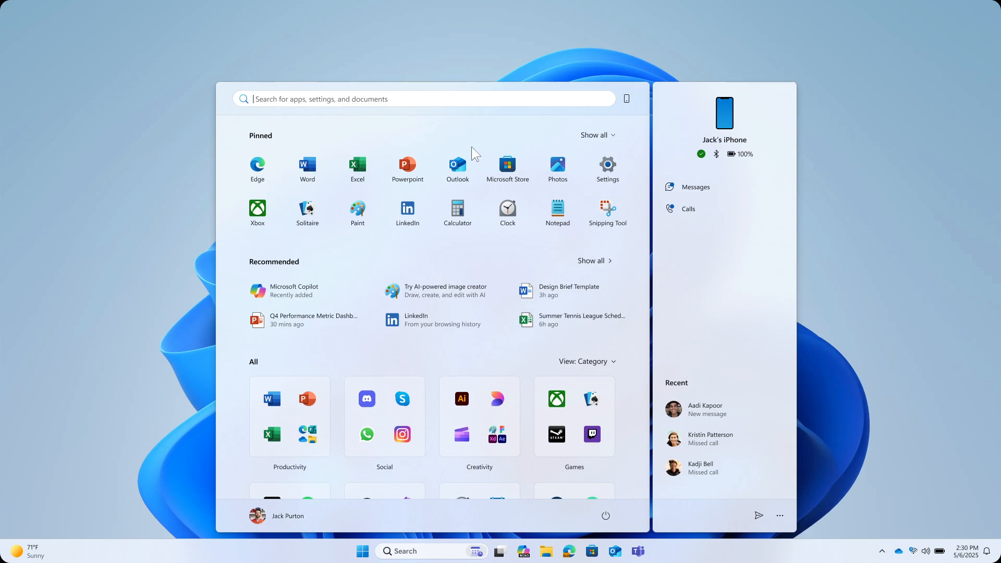
mouse_move(510, 166)
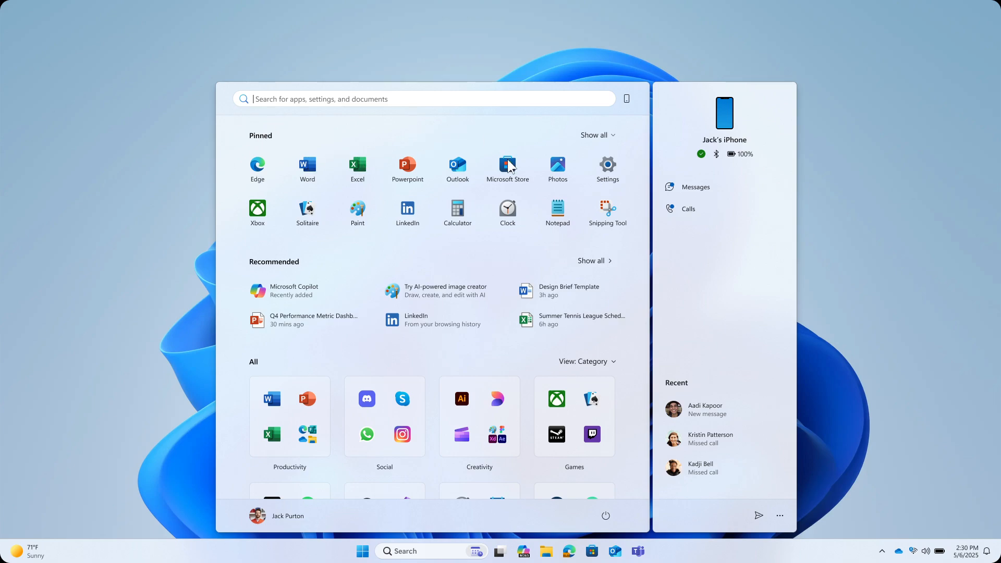
mouse_move(612, 304)
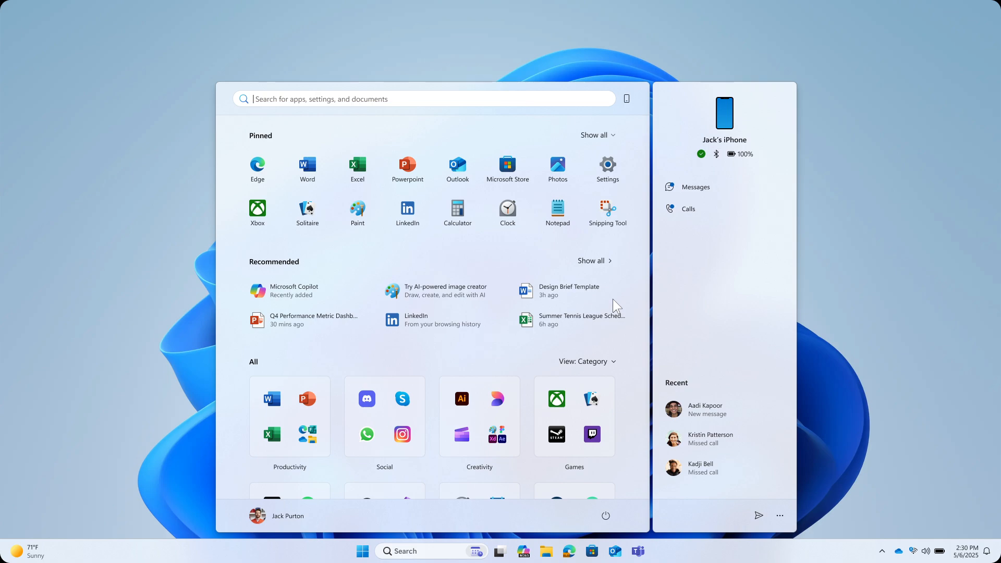
mouse_move(661, 272)
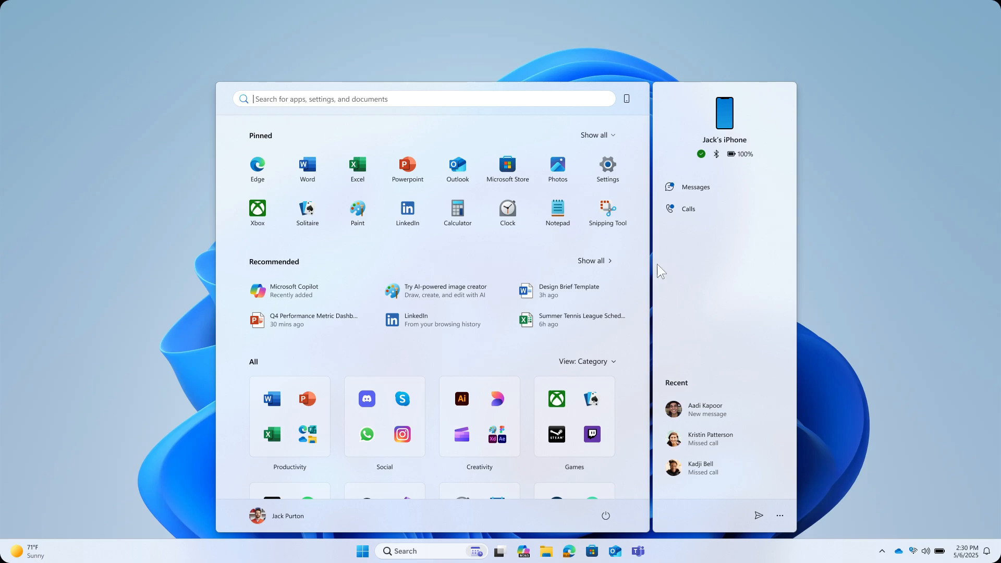
mouse_move(778, 292)
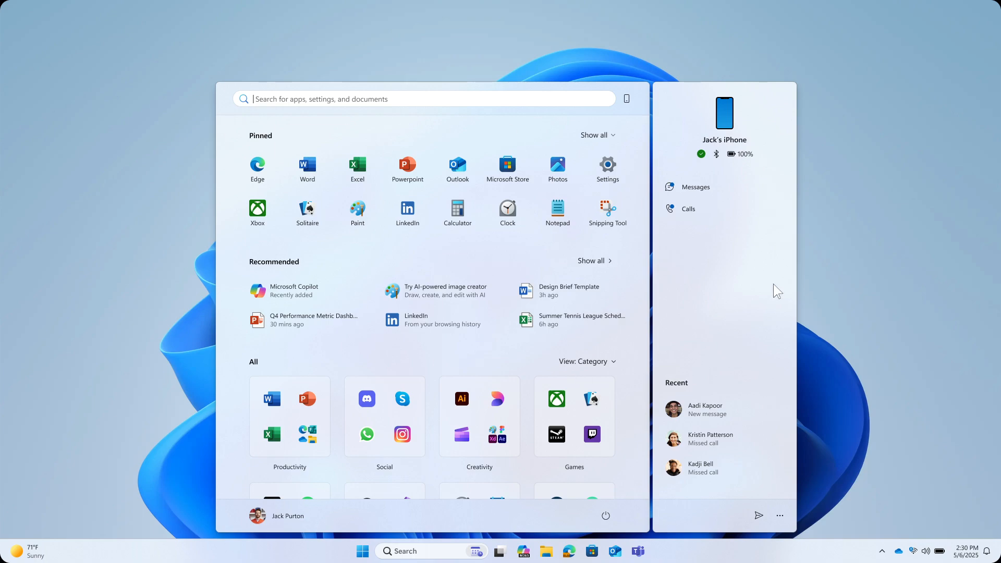